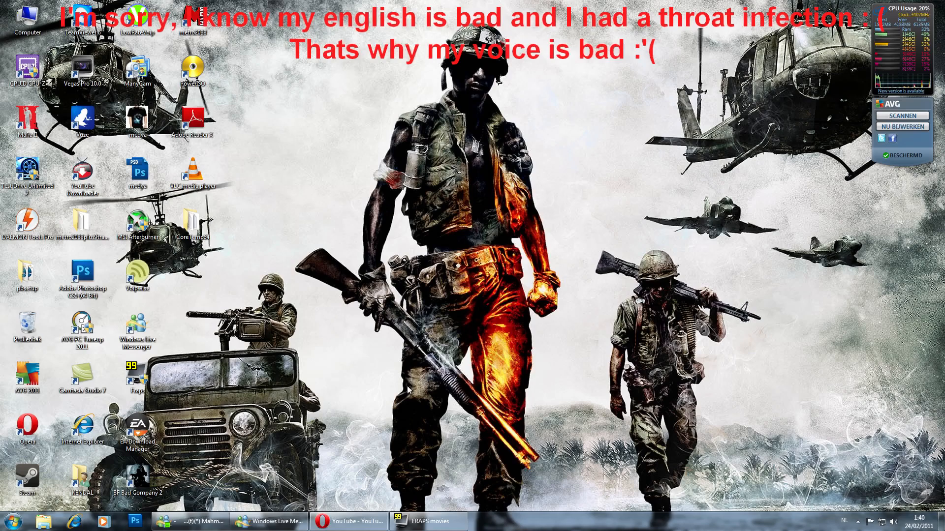
pyautogui.moveTo(405, 427)
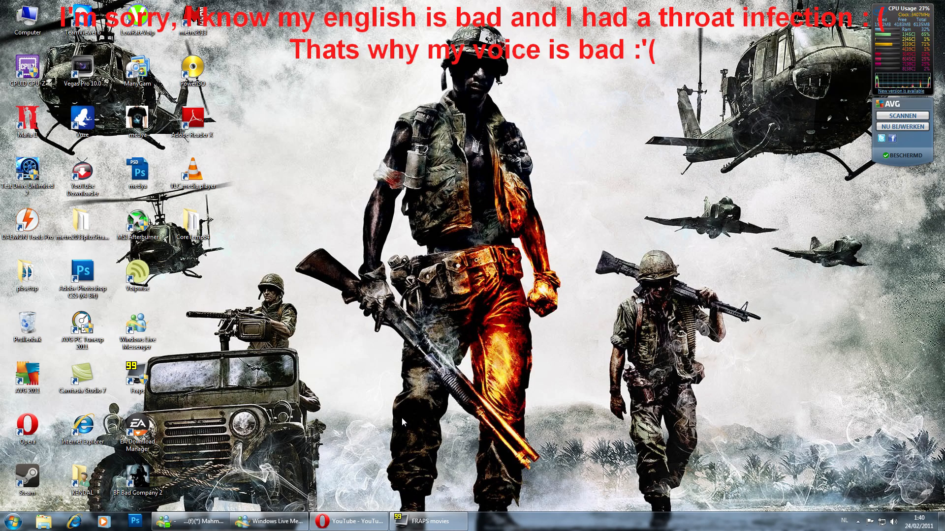
pyautogui.moveTo(390, 394)
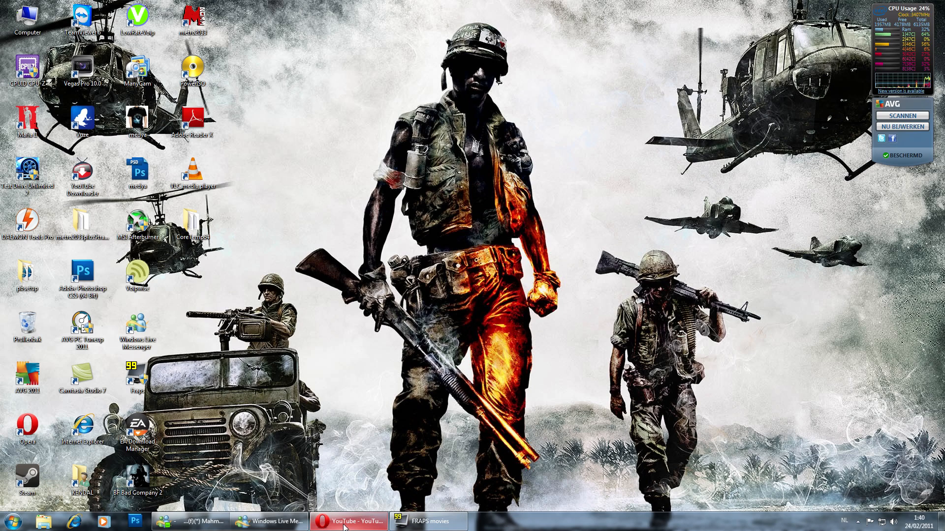
pyautogui.moveTo(346, 521)
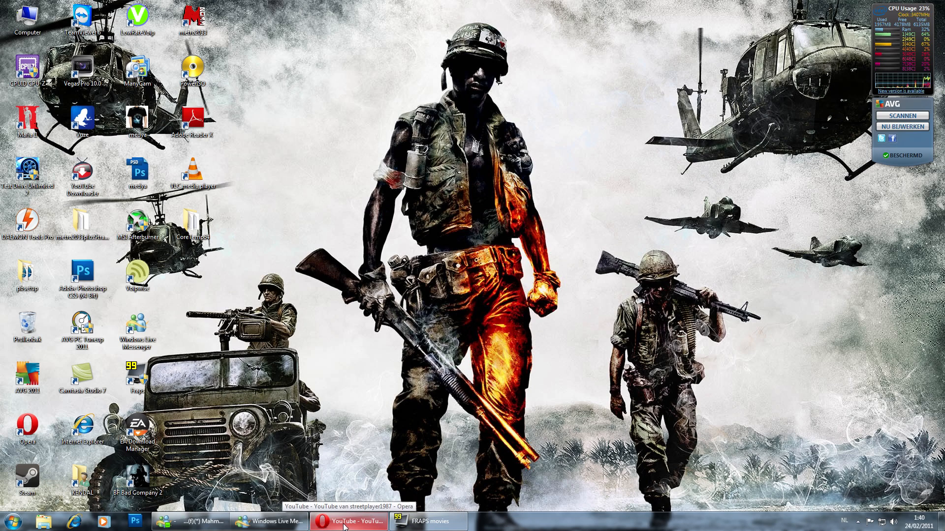
# Search Google in Opera for 'msi afterburner' and open the official MSI Afterburner result.
pyautogui.click(348, 521)
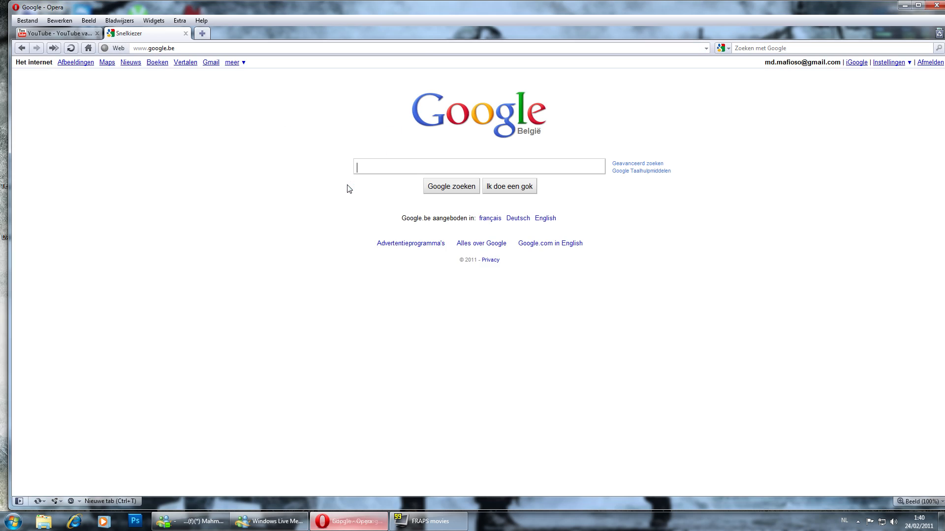
pyautogui.write('m')
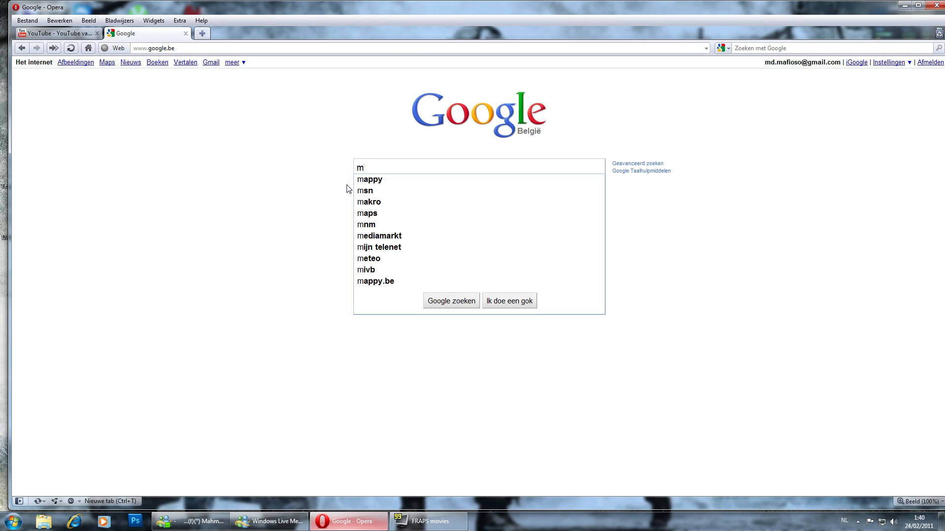
pyautogui.write('si a')
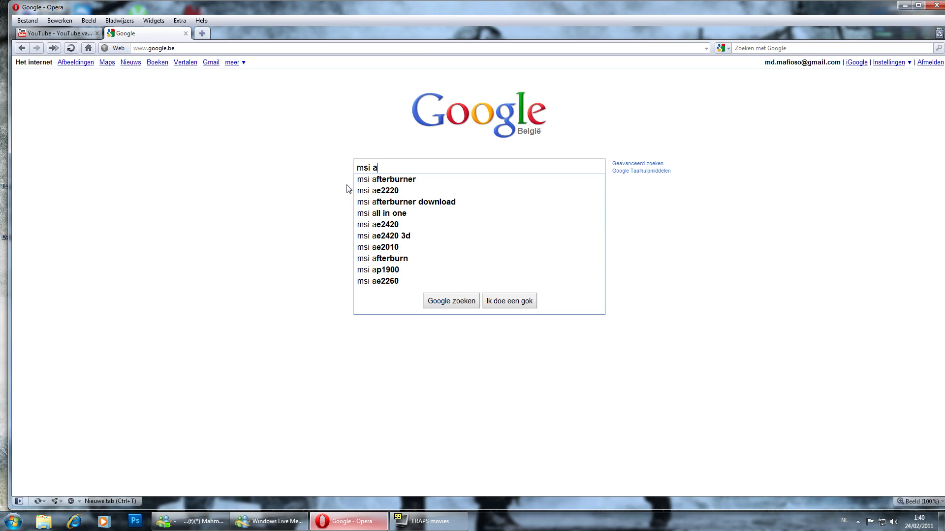
pyautogui.click(386, 179)
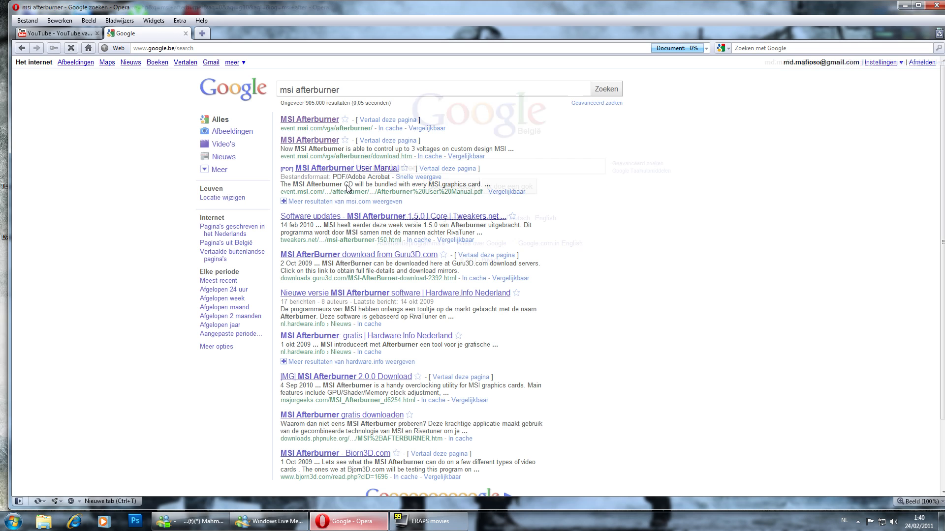
pyautogui.click(309, 119)
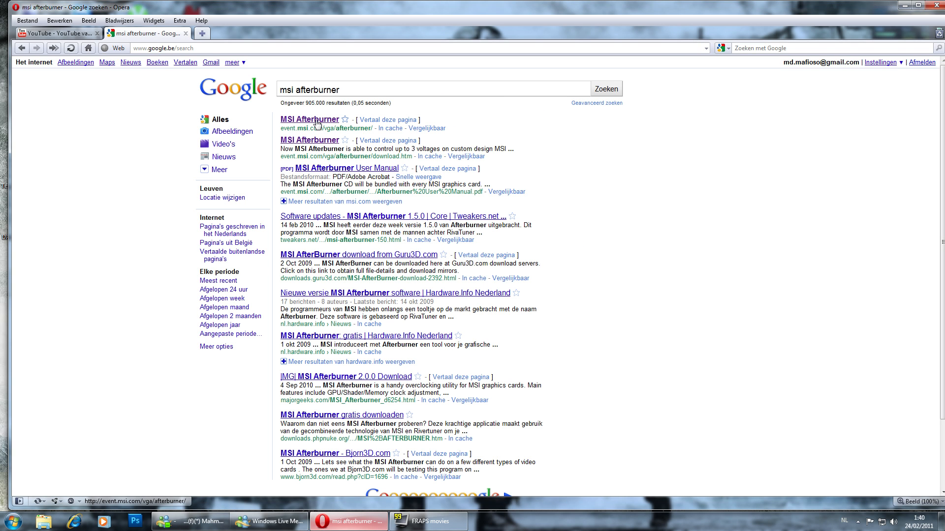
# Enter the MSI Afterburner site's Download & Discussion page and download the installer.
pyautogui.click(309, 119)
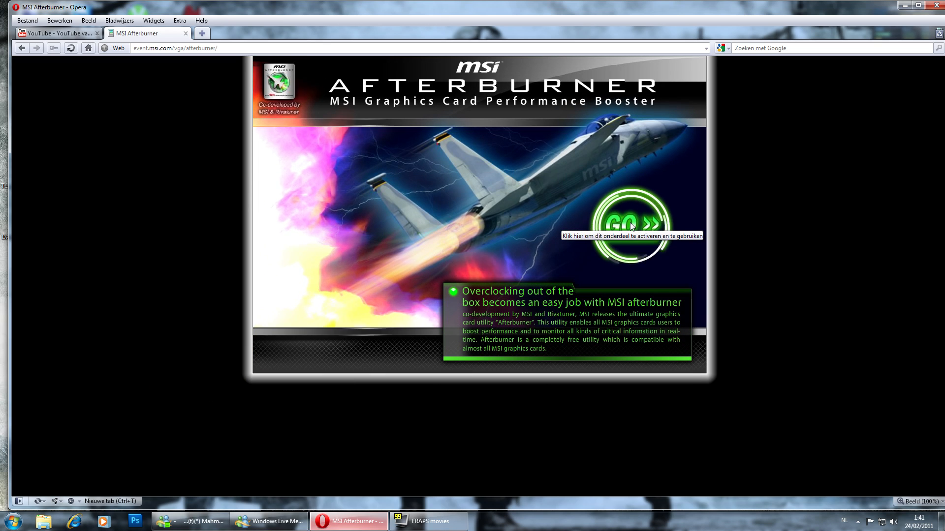
pyautogui.click(632, 221)
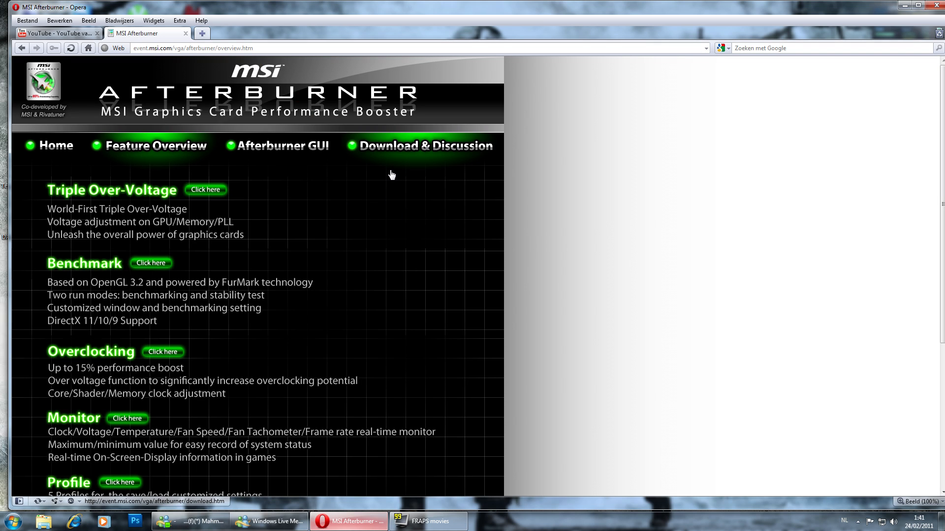
pyautogui.click(425, 145)
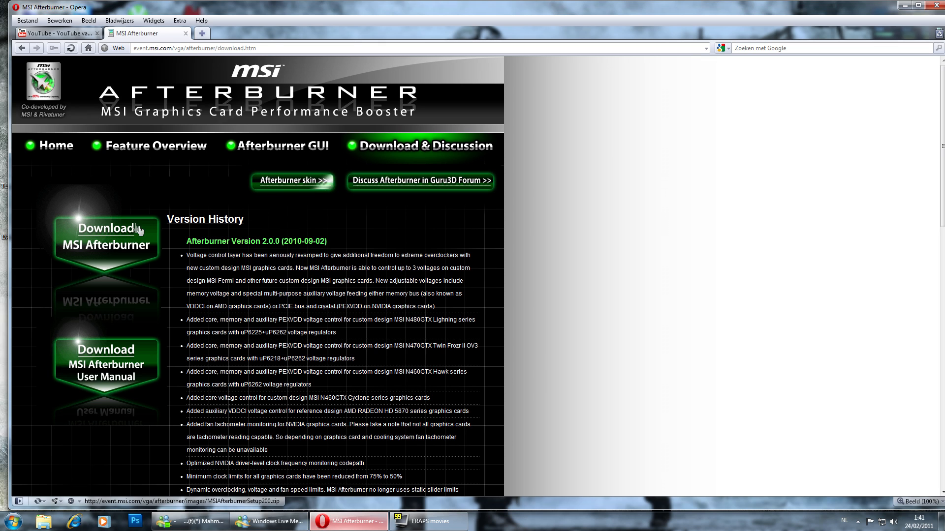
pyautogui.moveTo(104, 241)
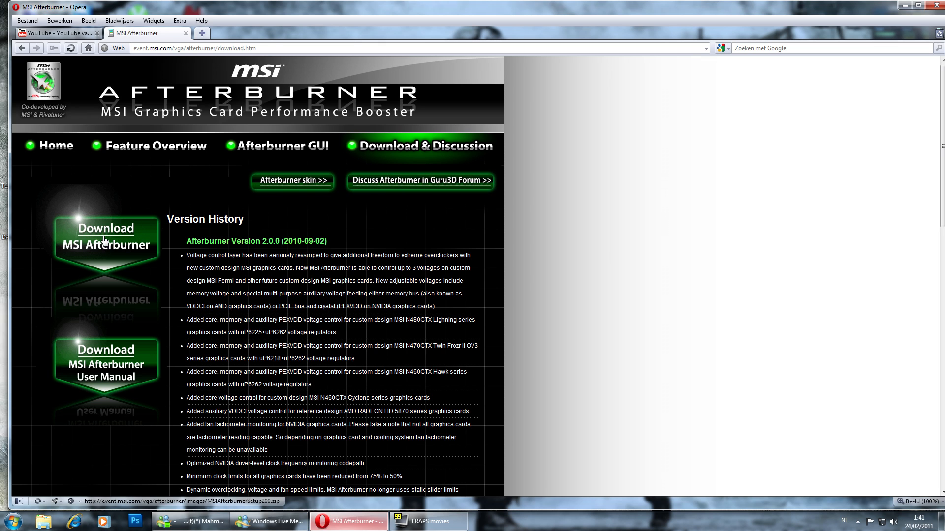
pyautogui.click(105, 236)
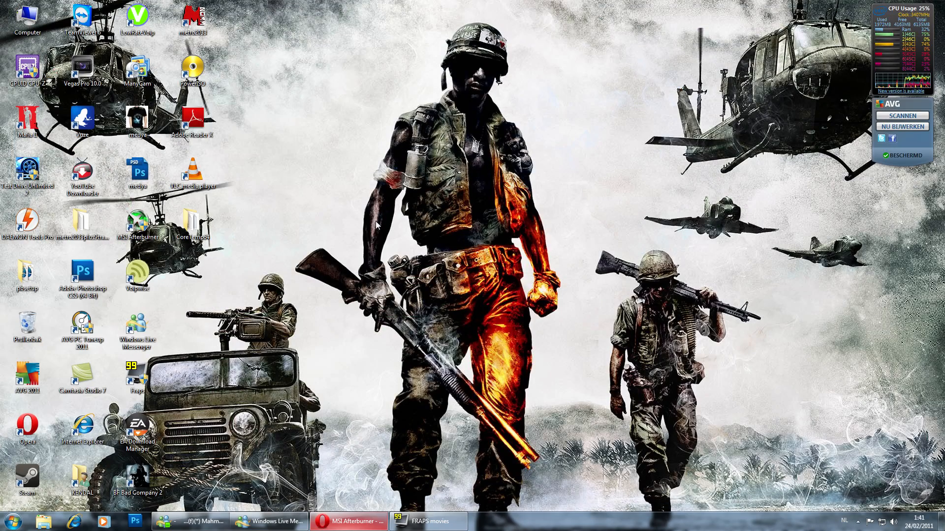
pyautogui.moveTo(325, 239)
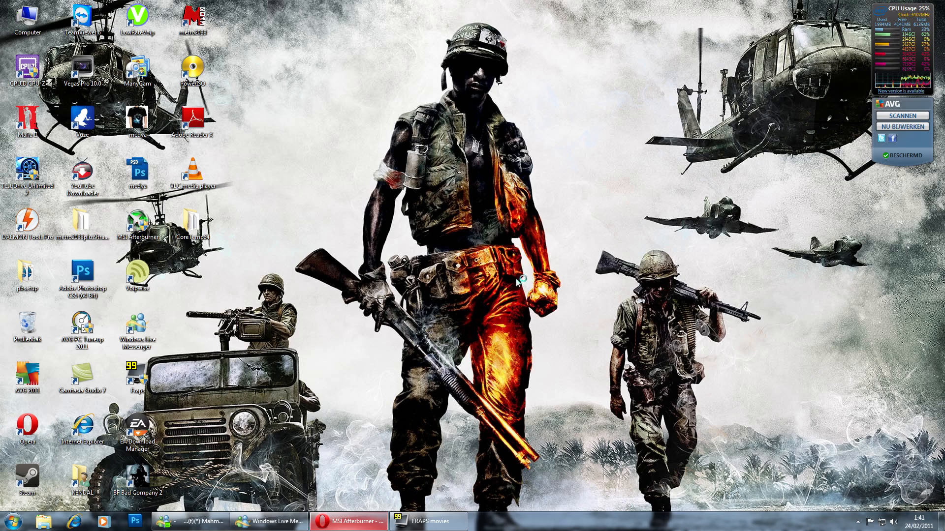
# Launch MSI Afterburner and move its window slightly left and lower.
pyautogui.click(348, 521)
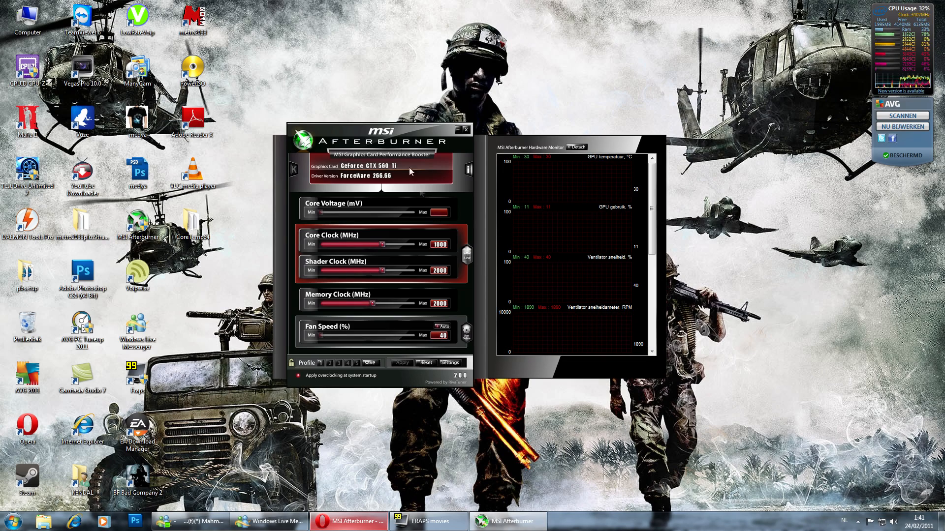
pyautogui.moveTo(379, 139); pyautogui.dragTo(361, 172)
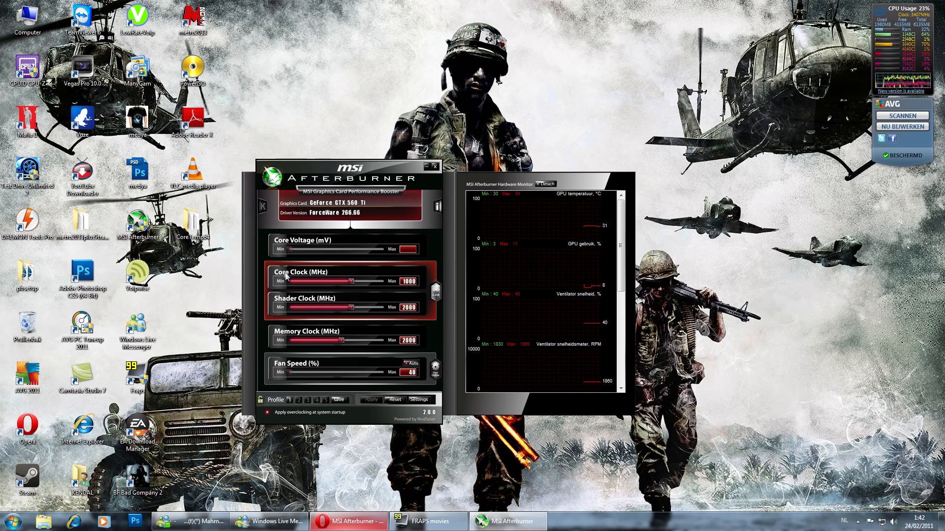
pyautogui.moveTo(350, 281); pyautogui.dragTo(337, 281)
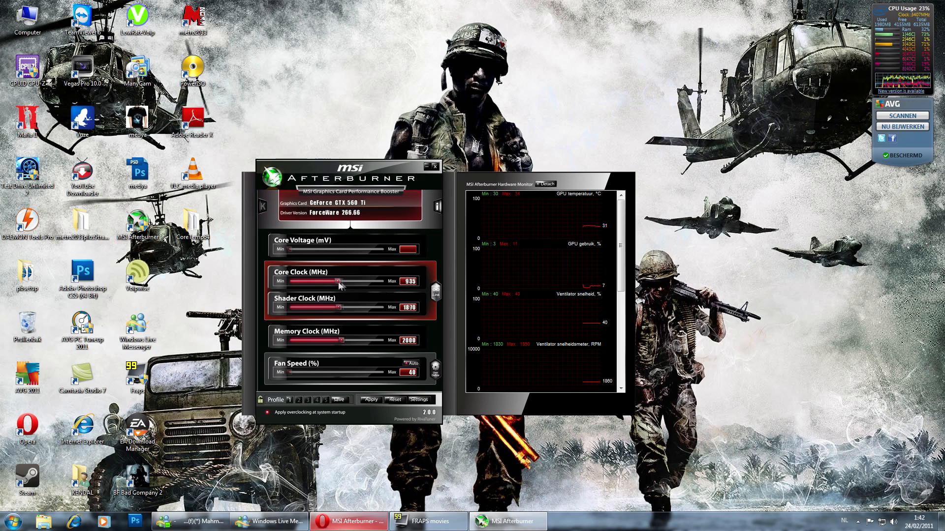
pyautogui.moveTo(339, 281); pyautogui.dragTo(354, 282)
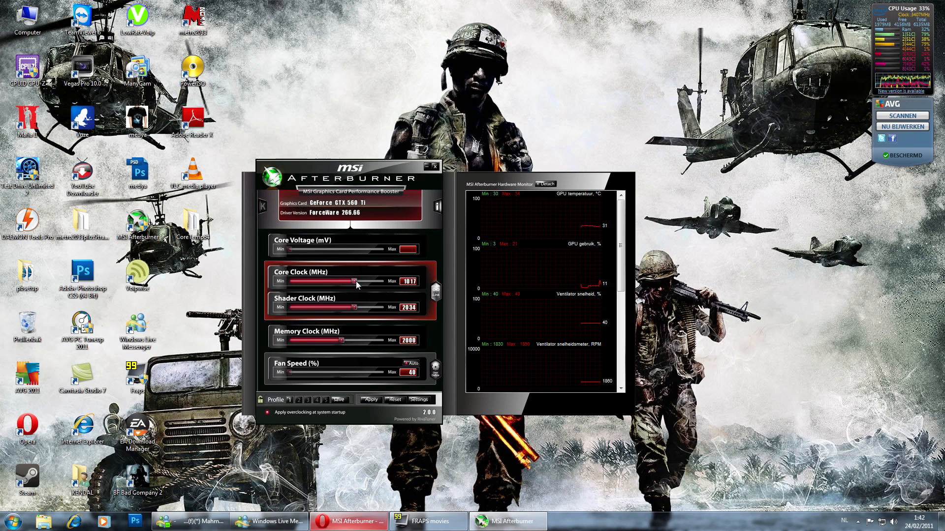
pyautogui.moveTo(351, 281); pyautogui.dragTo(354, 281)
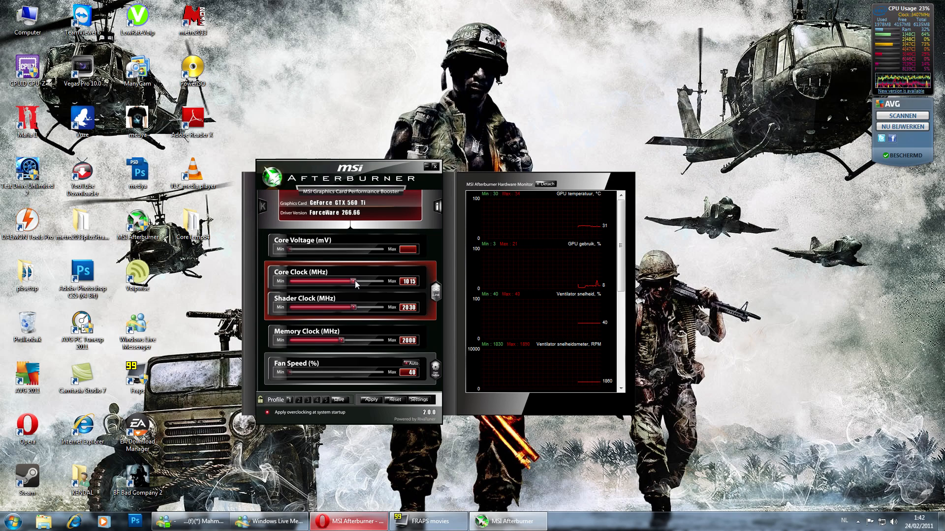
pyautogui.moveTo(349, 282); pyautogui.dragTo(344, 281)
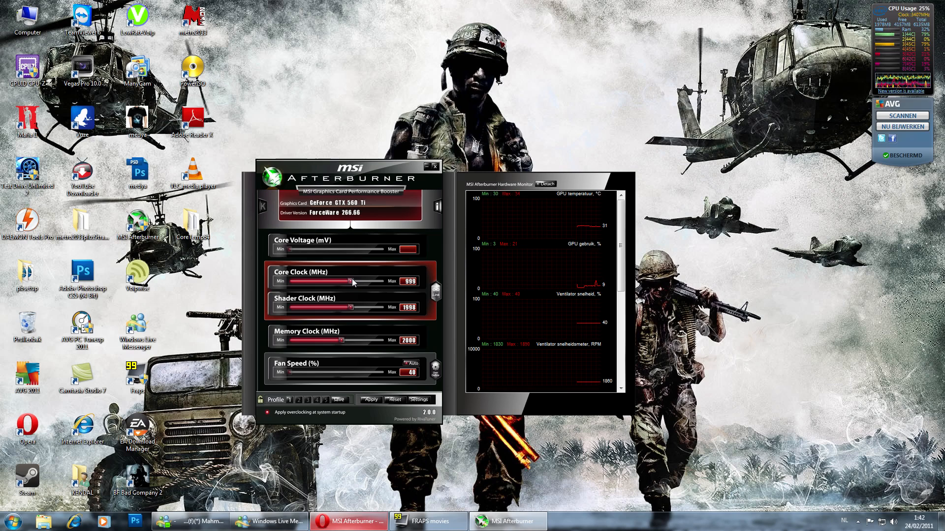
pyautogui.moveTo(346, 281); pyautogui.dragTo(351, 281)
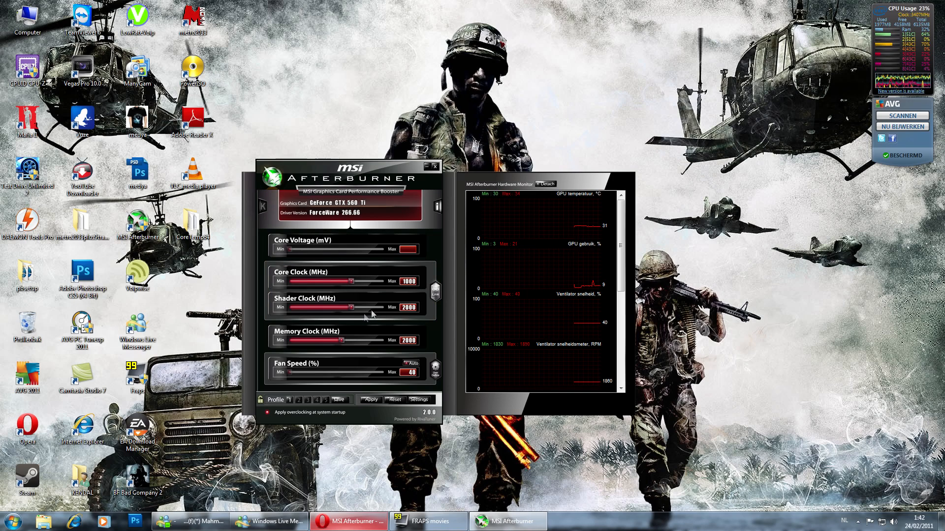
pyautogui.moveTo(344, 307); pyautogui.dragTo(373, 307)
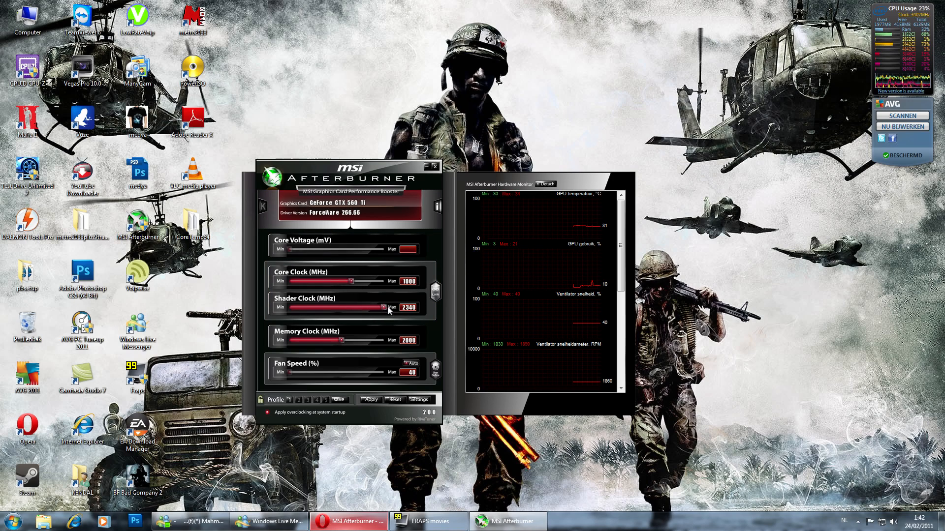
pyautogui.moveTo(383, 307); pyautogui.dragTo(331, 307)
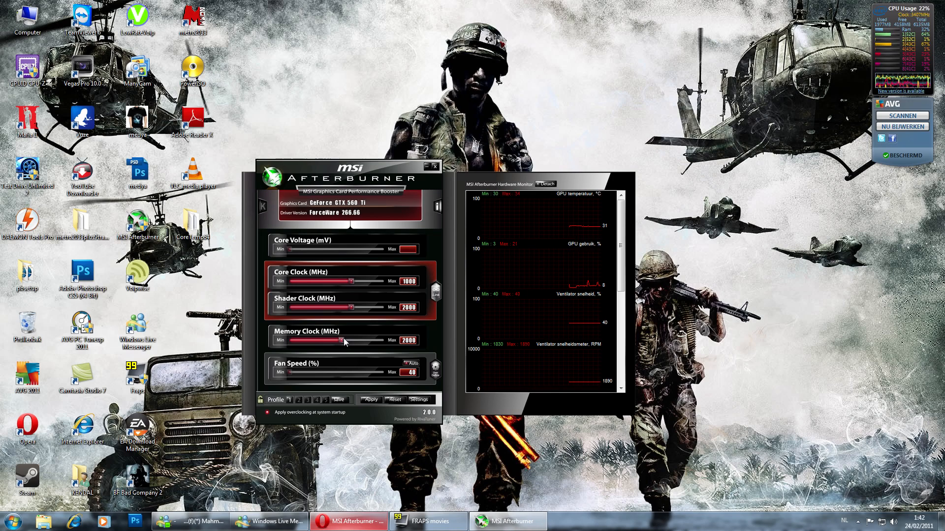
# Drag the Memory Clock slider through several values, settling at about 2070 MHz.
pyautogui.moveTo(344, 340); pyautogui.dragTo(355, 340)
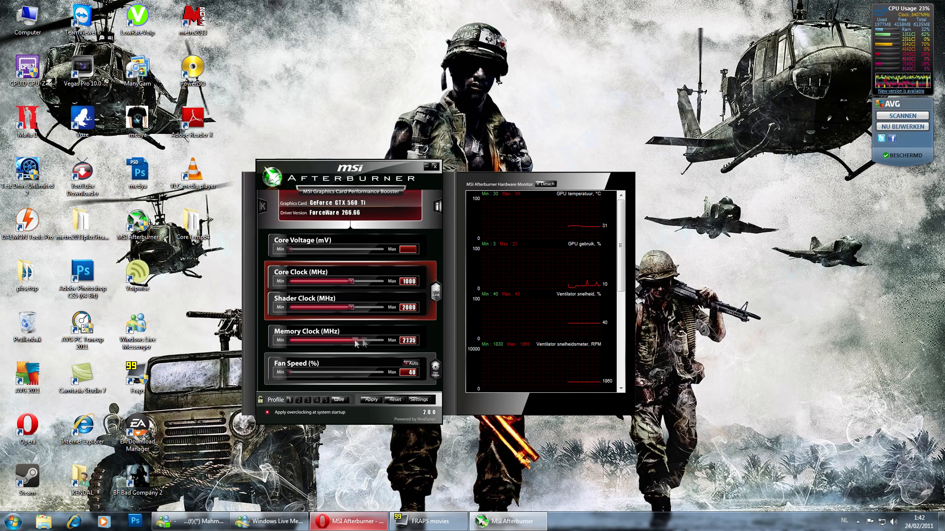
pyautogui.moveTo(355, 340); pyautogui.dragTo(341, 340)
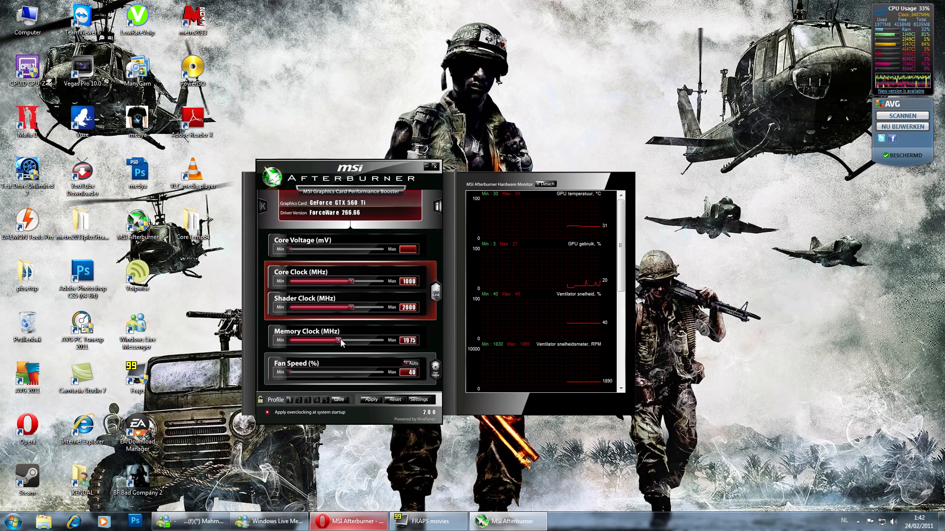
pyautogui.moveTo(341, 340); pyautogui.dragTo(347, 340)
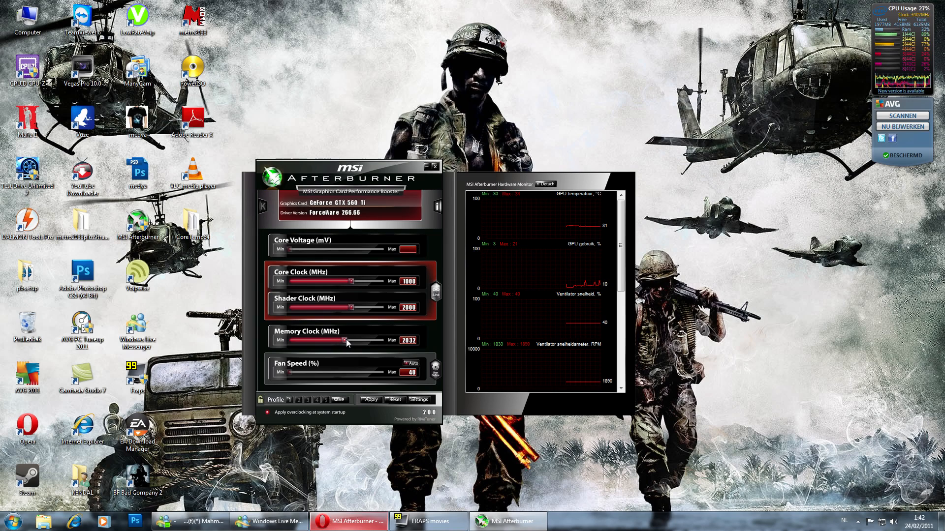
pyautogui.moveTo(348, 340); pyautogui.dragTo(347, 341)
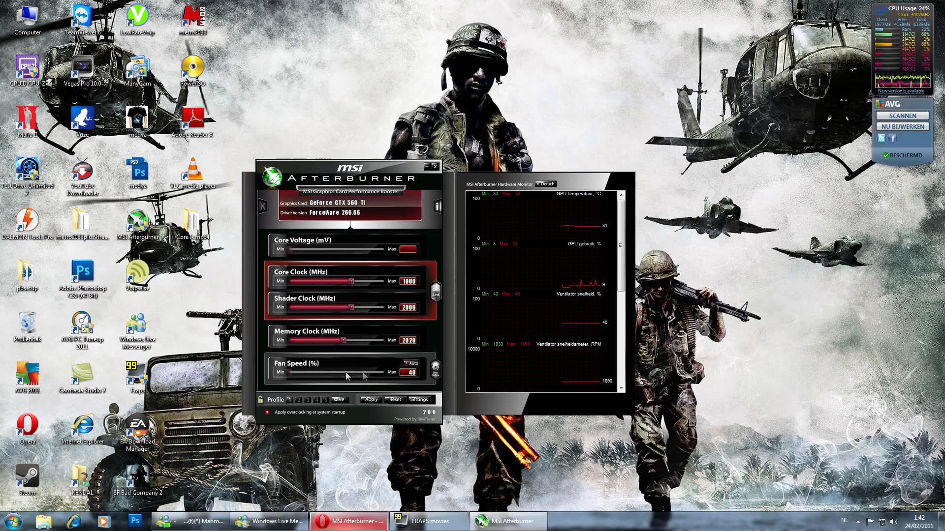
pyautogui.moveTo(429, 368)
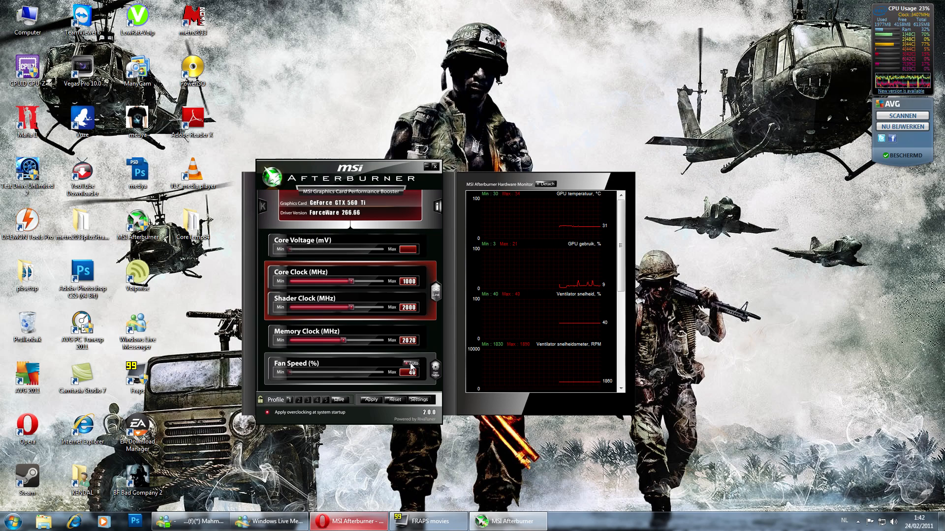
pyautogui.moveTo(296, 372); pyautogui.dragTo(329, 373)
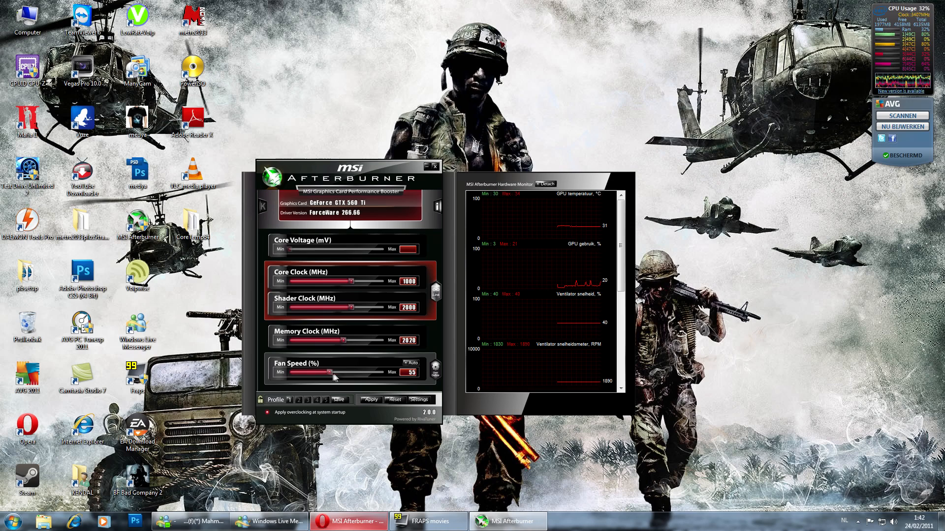
pyautogui.moveTo(313, 372); pyautogui.dragTo(337, 372)
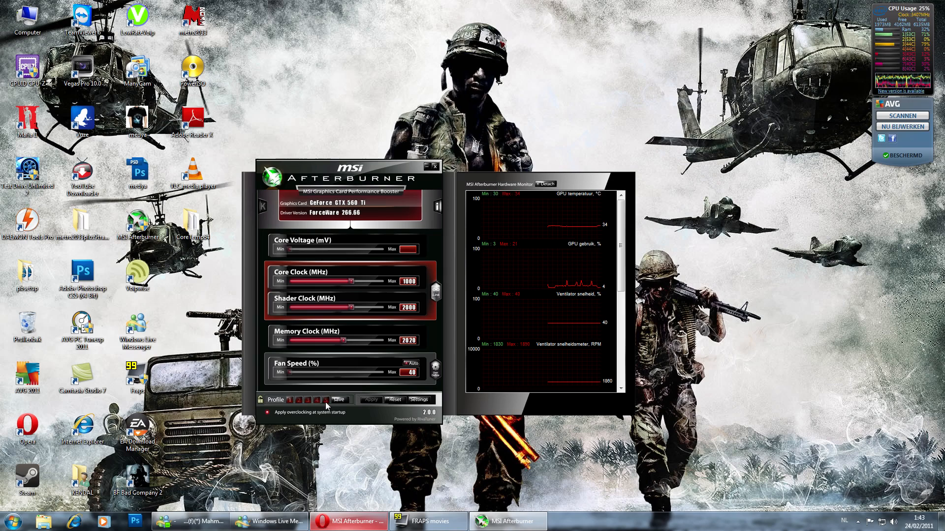
# Save core 1000, shader 2000, memory ~2070 MHz and fan 40% to profile 1.
pyautogui.click(290, 400)
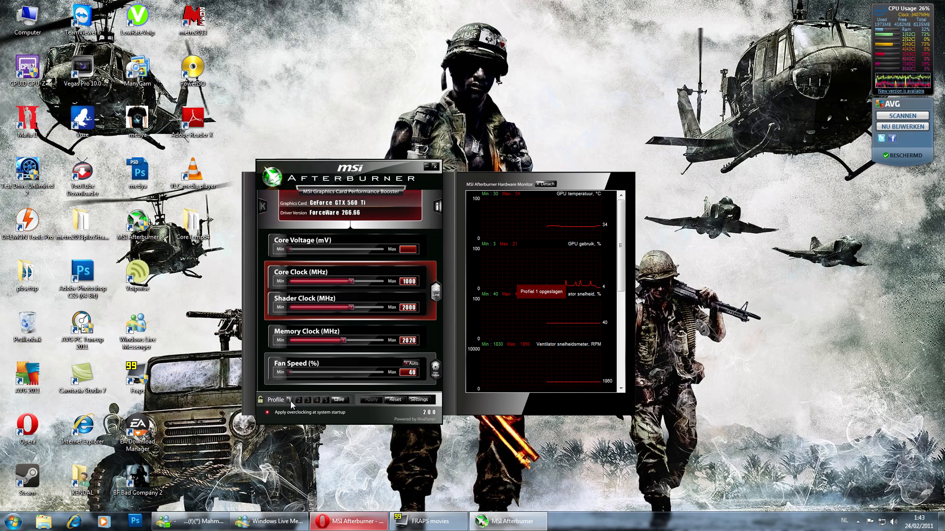